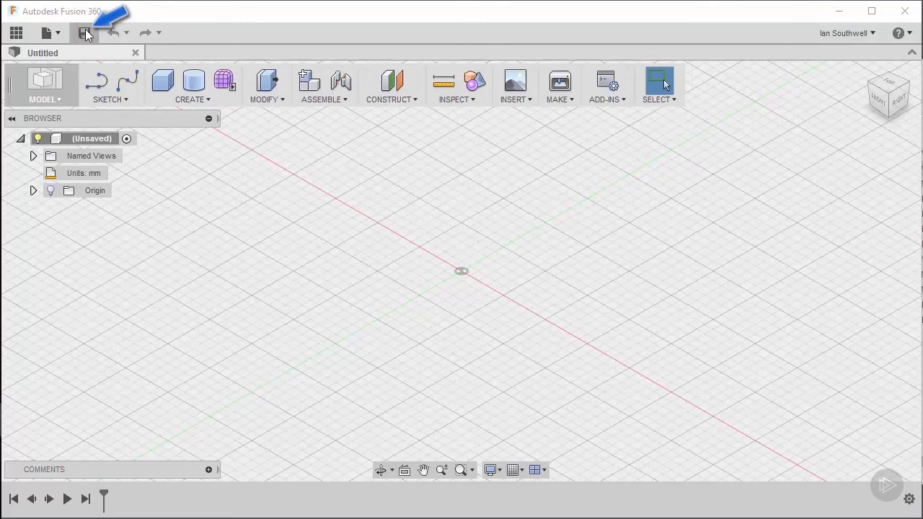
Save the untitled design as Pendent in the Pluralsight cloud project.
click(83, 33)
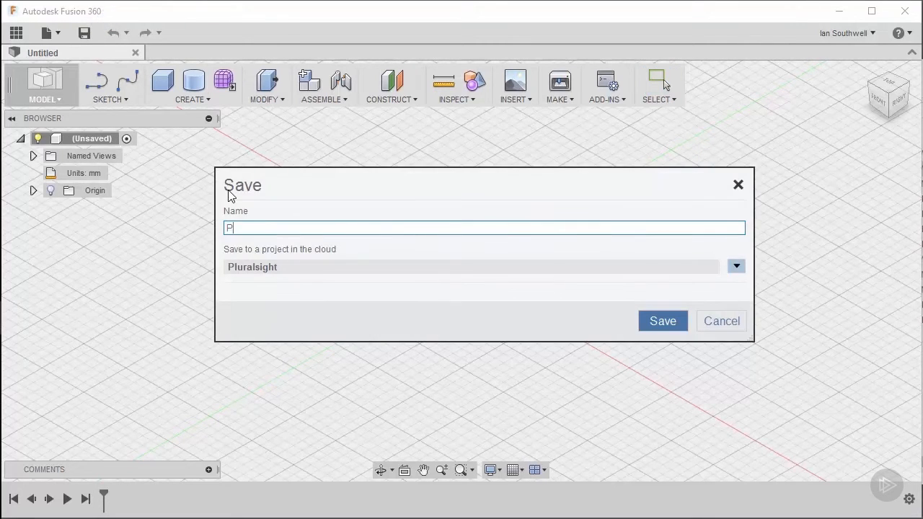
text(endent)
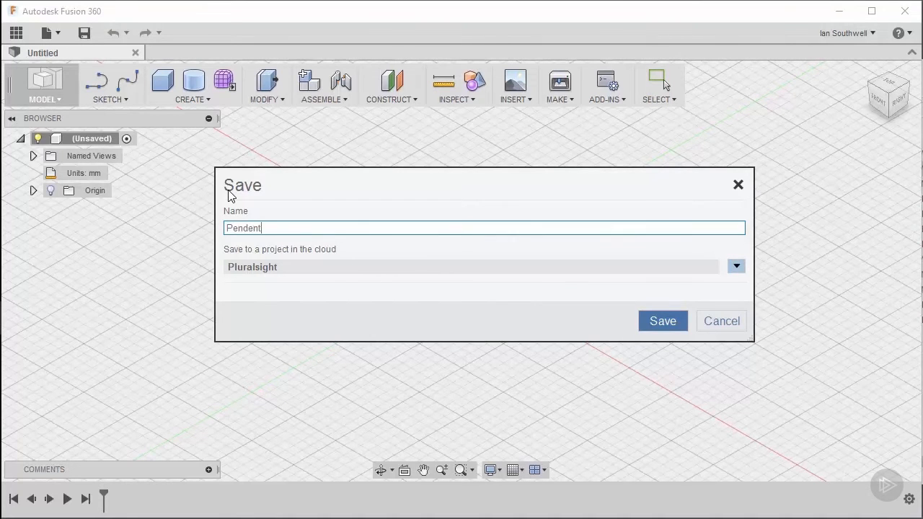
mouse_move(326, 271)
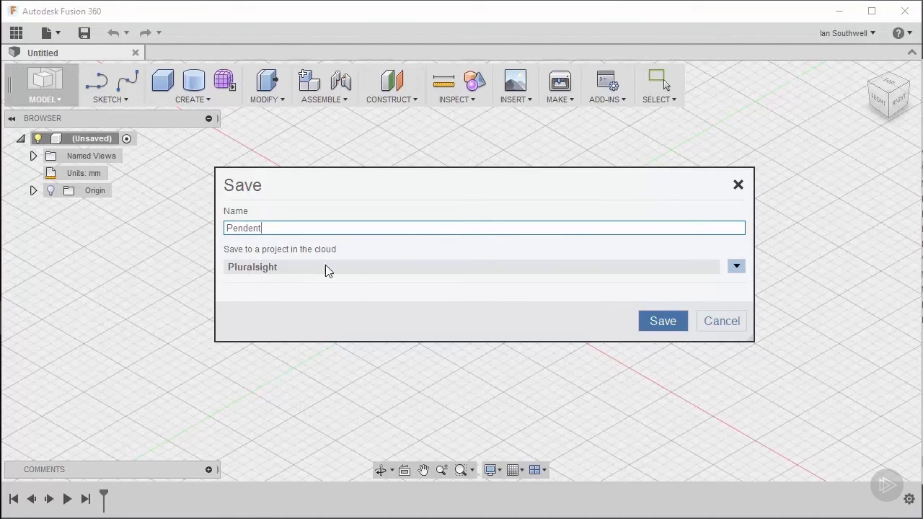
mouse_move(378, 243)
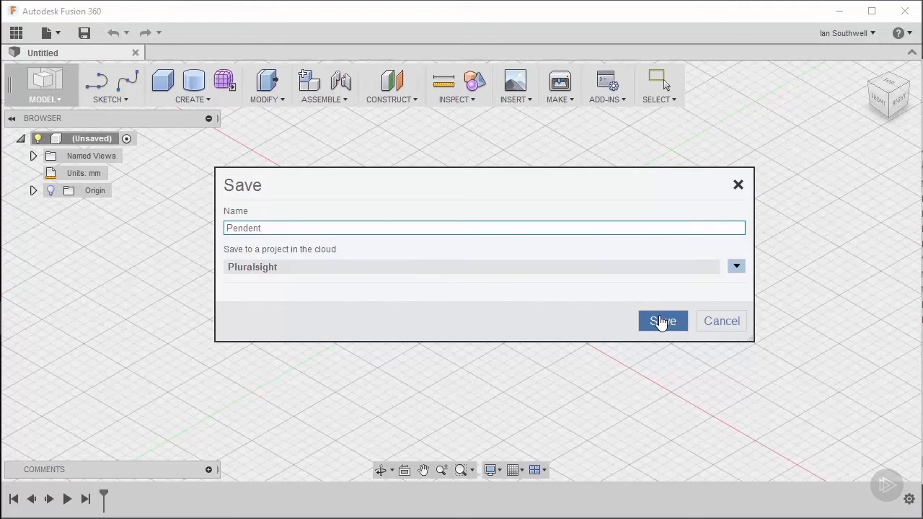
click(661, 320)
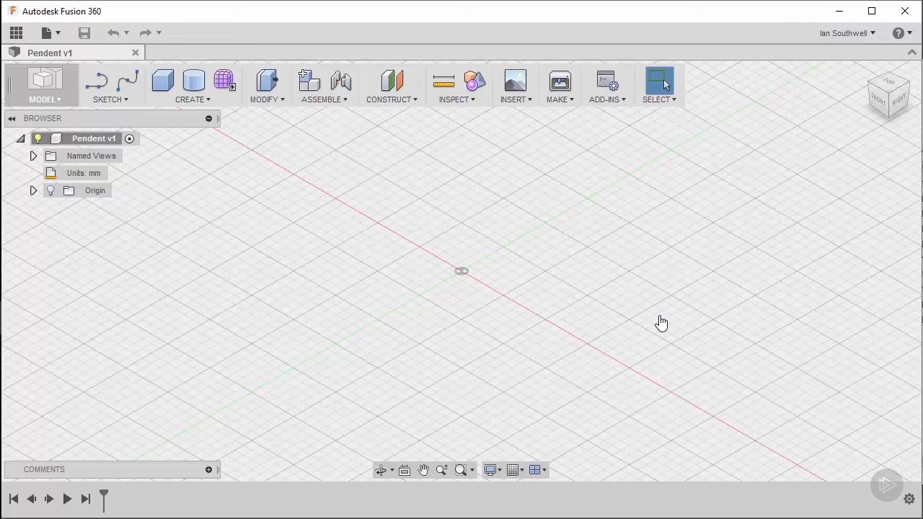
mouse_move(283, 216)
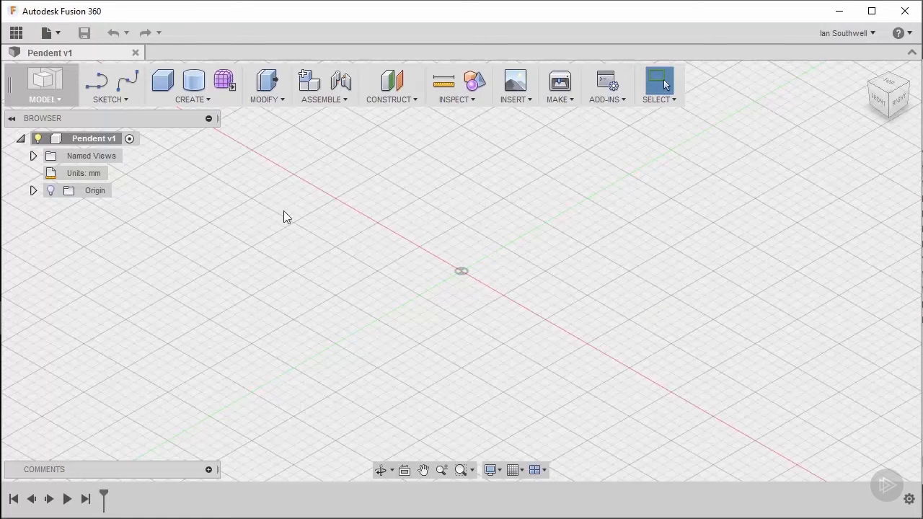
Add a new component under the root and rename it Pendent_Body.
right_click(92, 139)
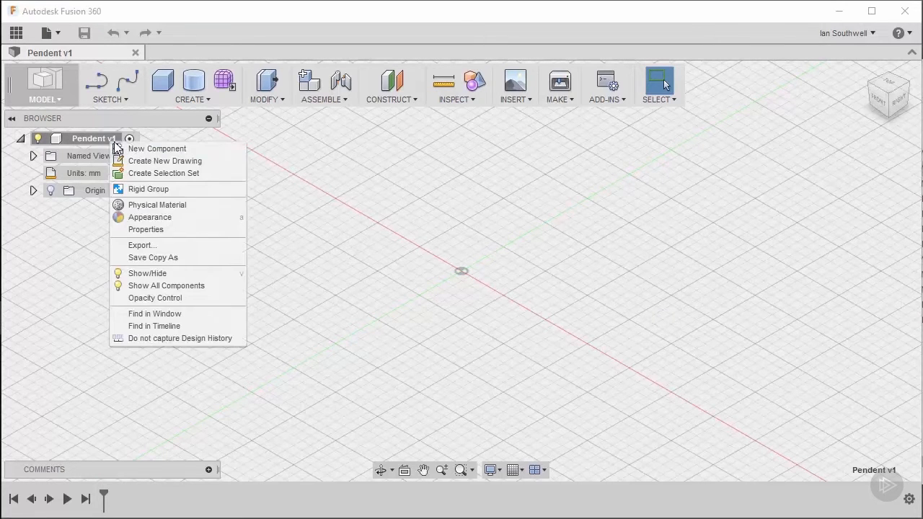
click(156, 148)
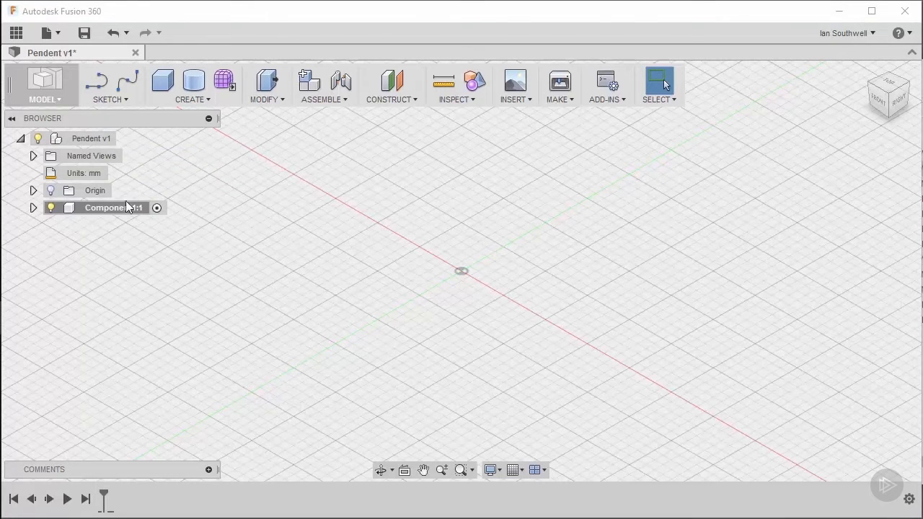
double_click(112, 208)
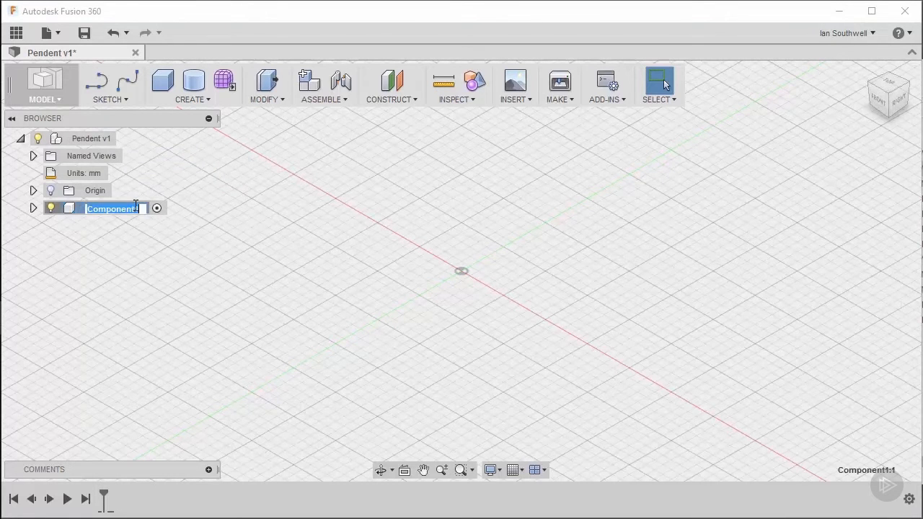
text(Pend)
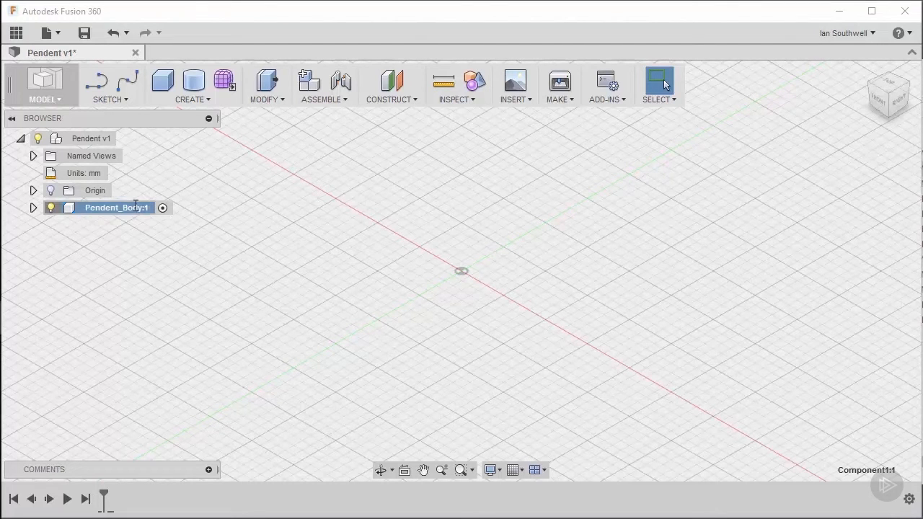
mouse_move(448, 239)
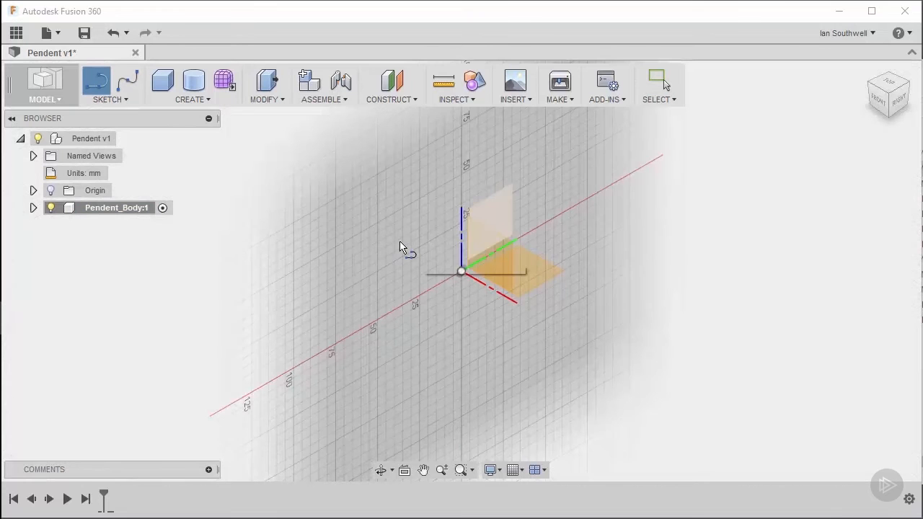
mouse_move(501, 219)
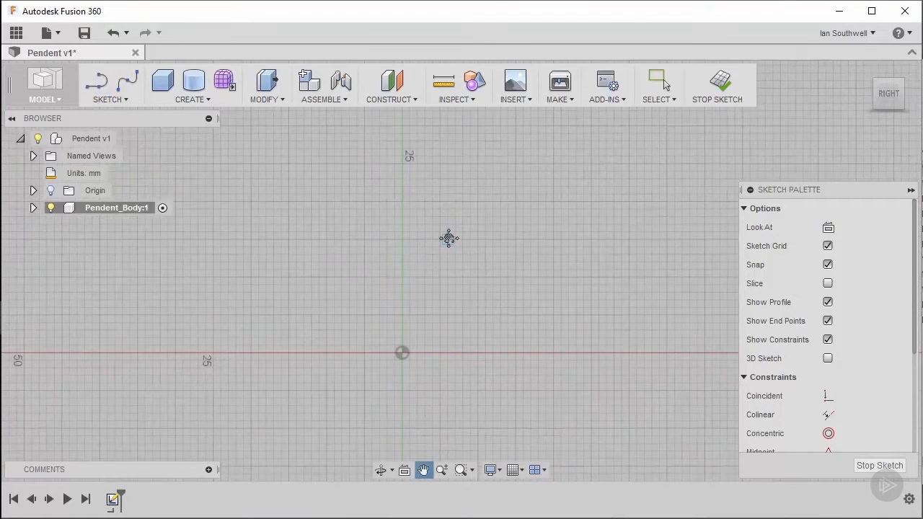
Activate the Line tool in the new sketch on an origin plane.
click(95, 81)
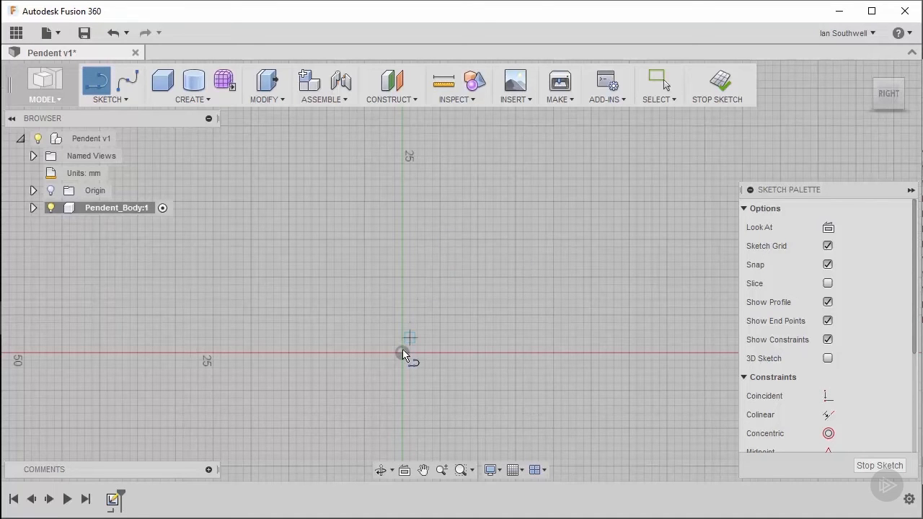
mouse_move(402, 343)
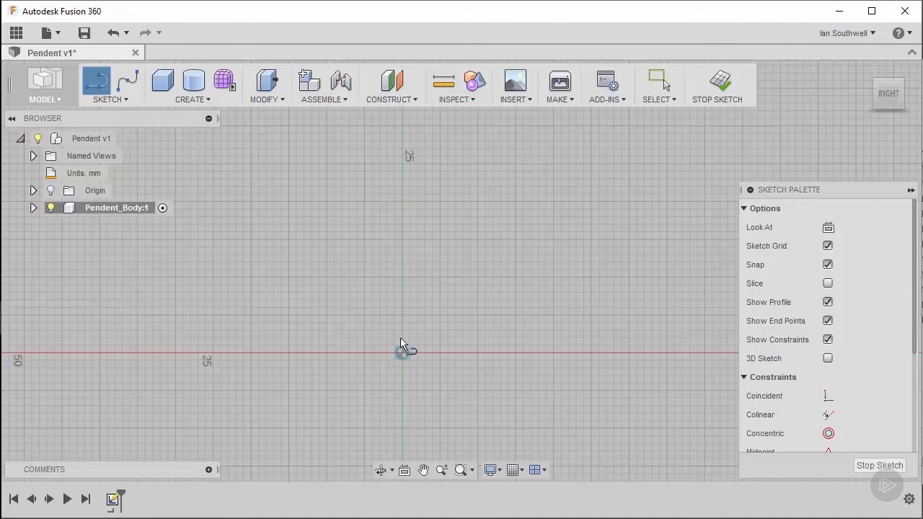
Draw a 12.5 mm vertical line from the origin with 1.5 mm and 3 mm horizontal lines at its ends.
click(401, 352)
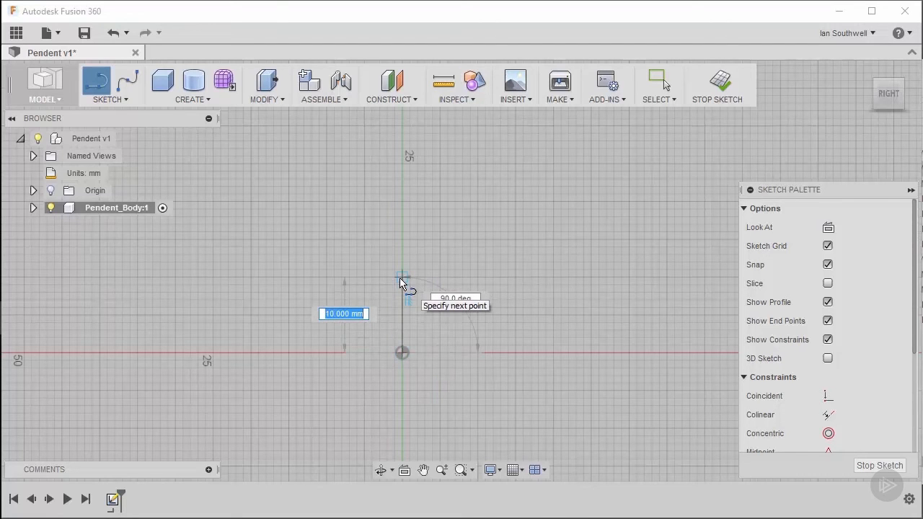
text(12)
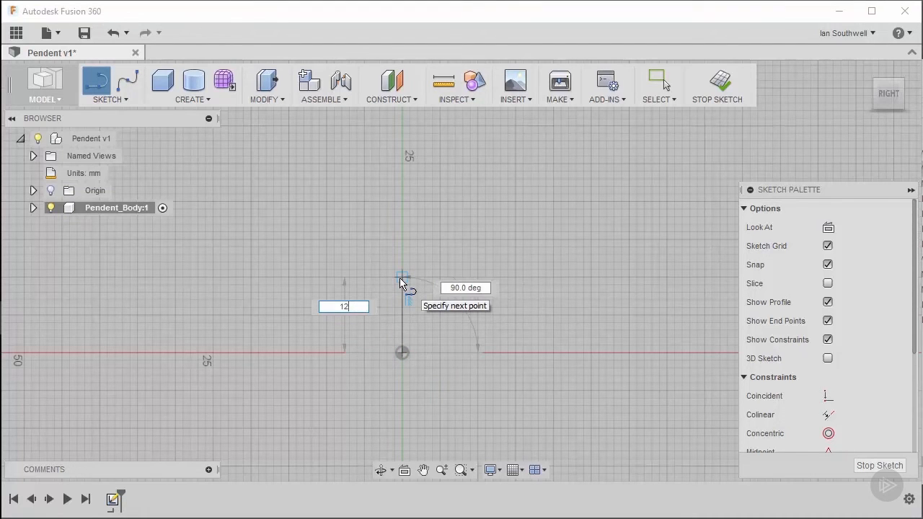
text(12.5)
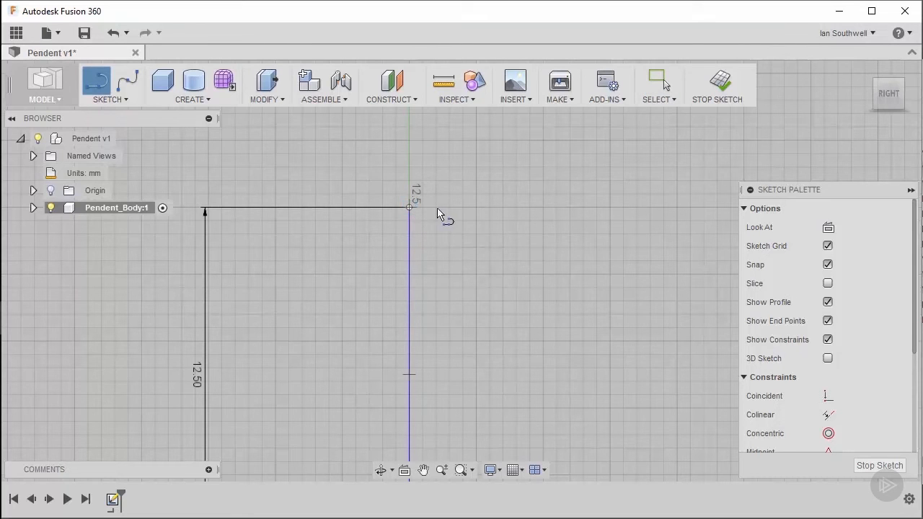
click(410, 208)
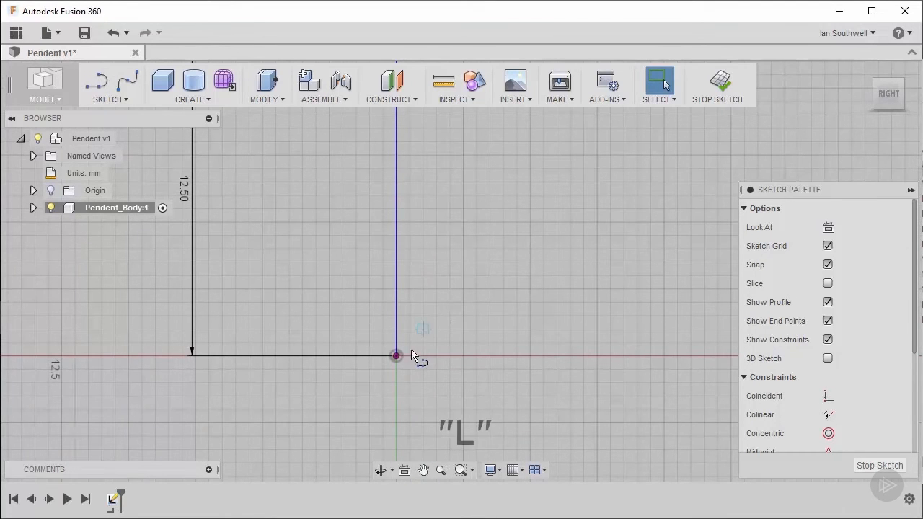
click(395, 355)
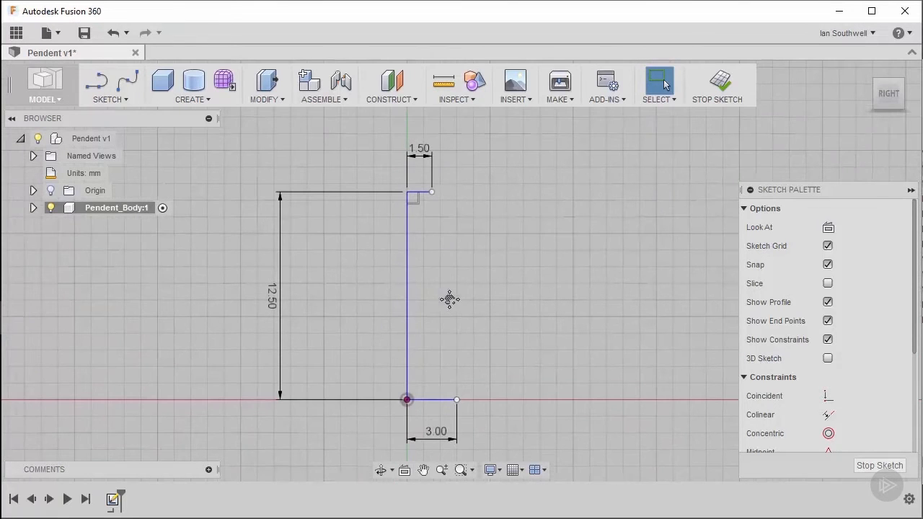
mouse_move(435, 200)
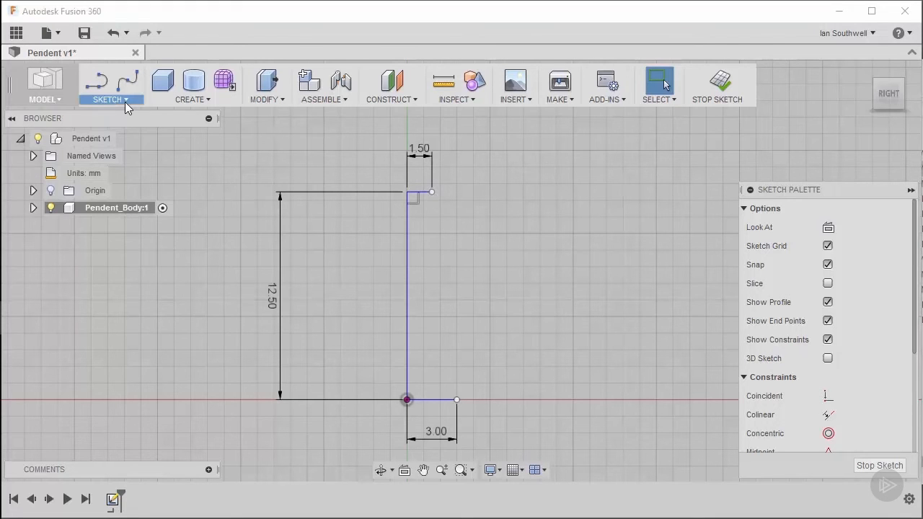
Switch to the Spline tool to close the pendant profile with a curve.
click(110, 85)
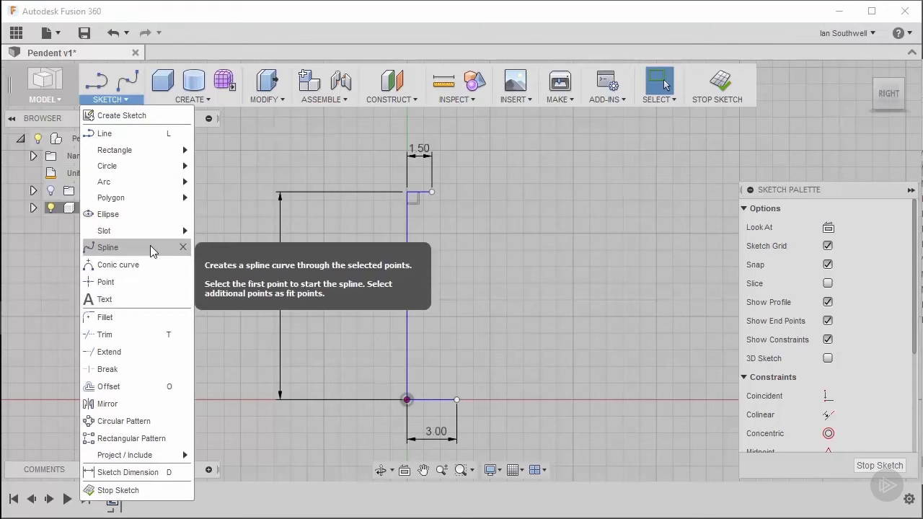
click(106, 246)
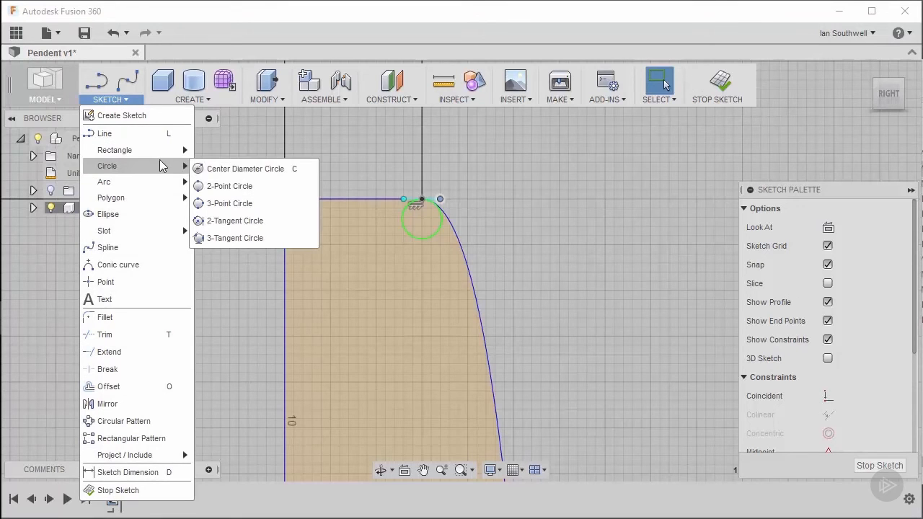
mouse_move(246, 168)
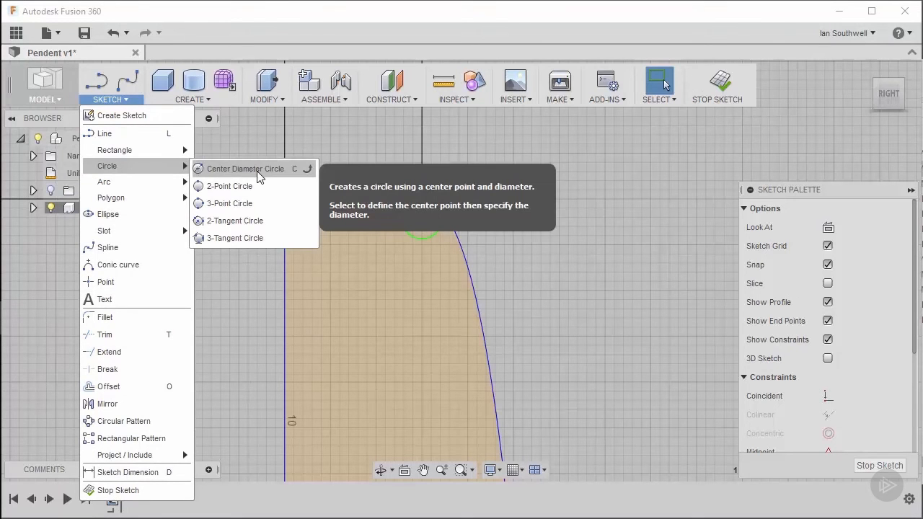
Add a small centre-diameter circle (.75) at the top corner of the profile.
click(248, 168)
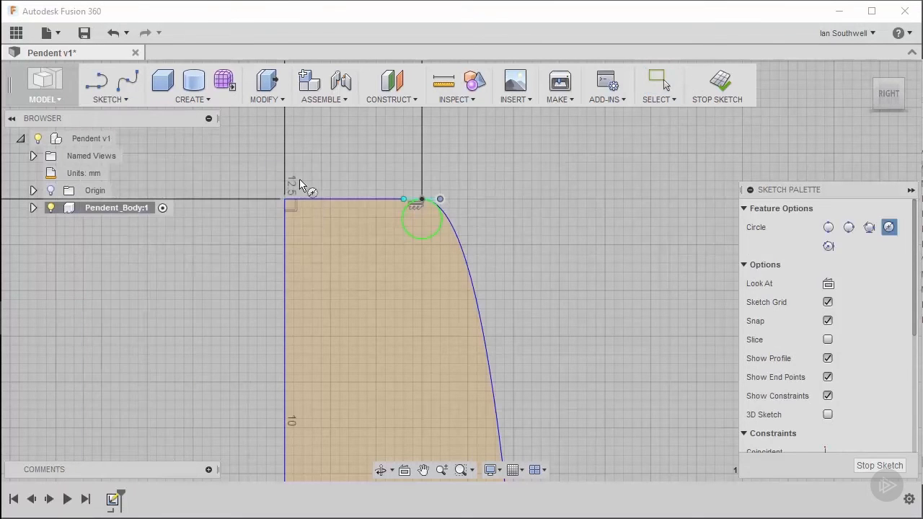
mouse_move(382, 205)
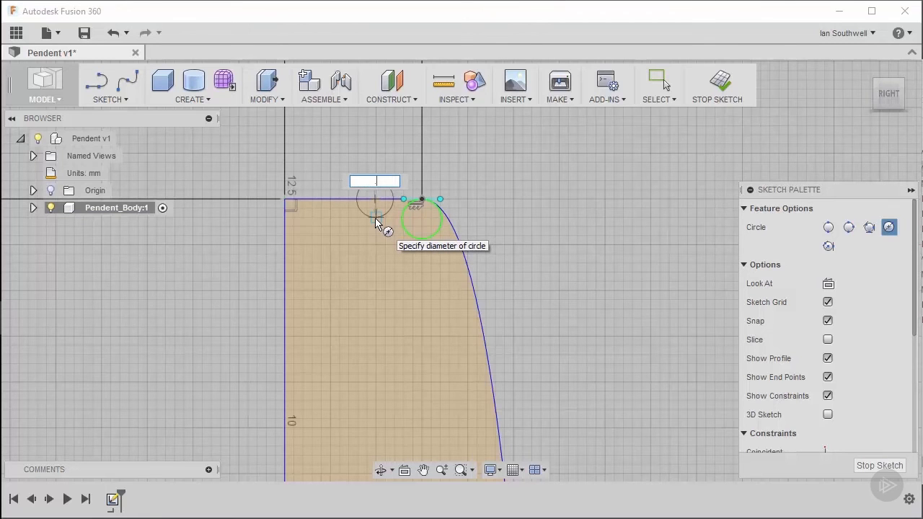
text(.75)
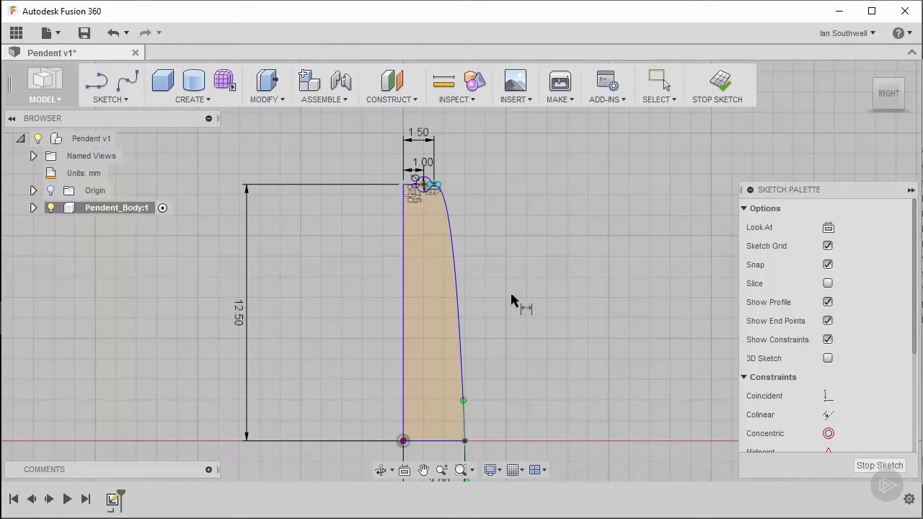
mouse_move(514, 301)
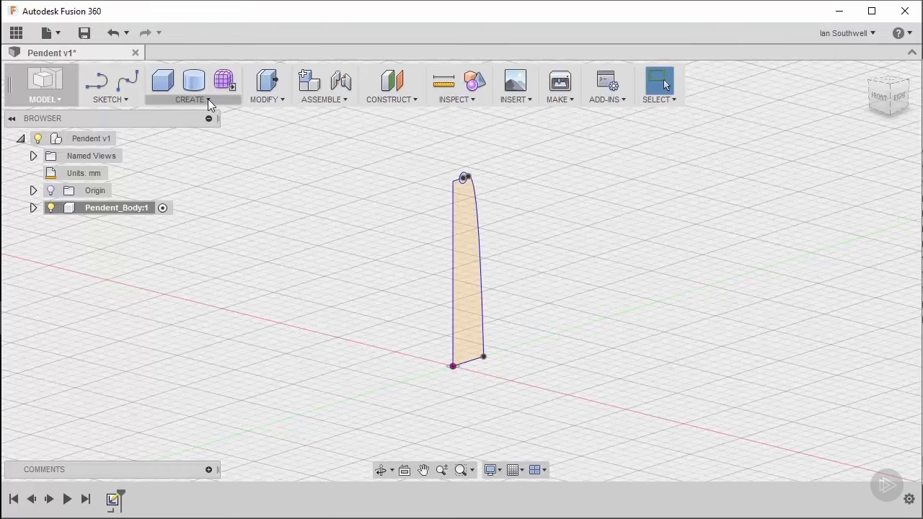
Revolve the pendant profile 360 degrees about its edge into a solid disc.
click(190, 98)
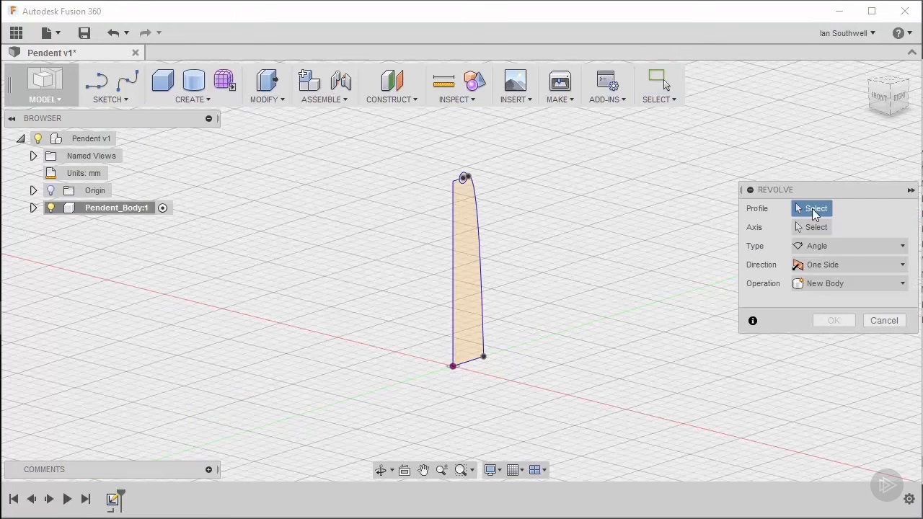
mouse_move(796, 213)
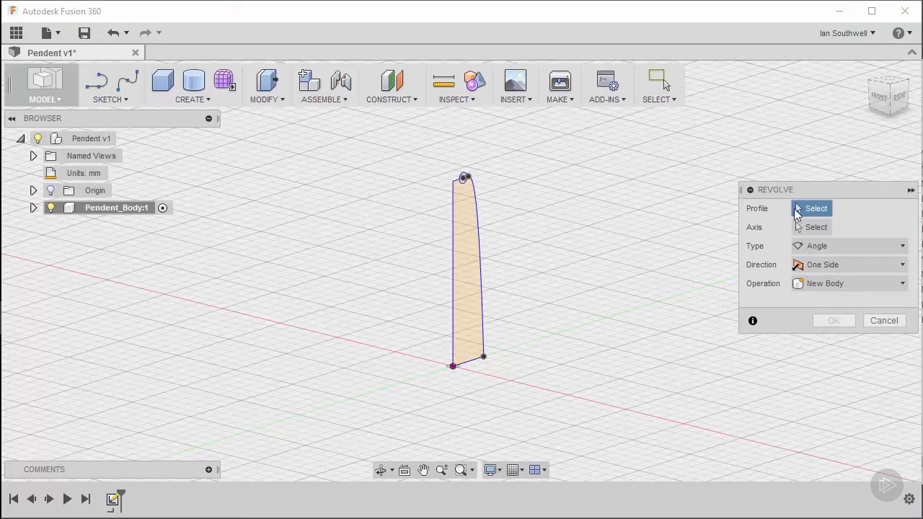
click(464, 271)
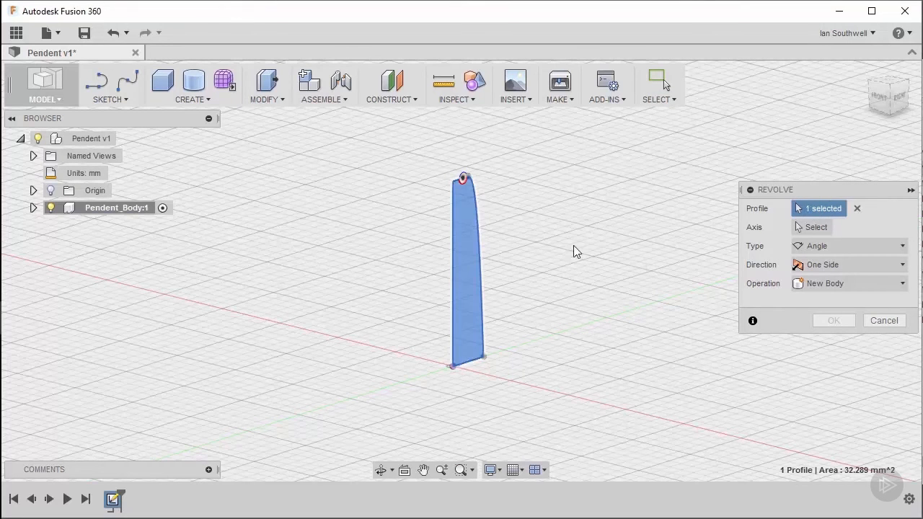
click(816, 228)
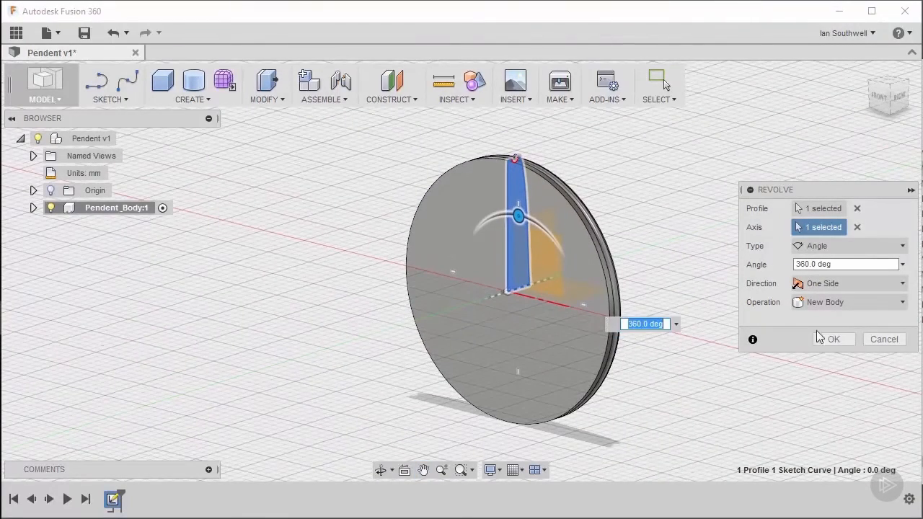
click(833, 339)
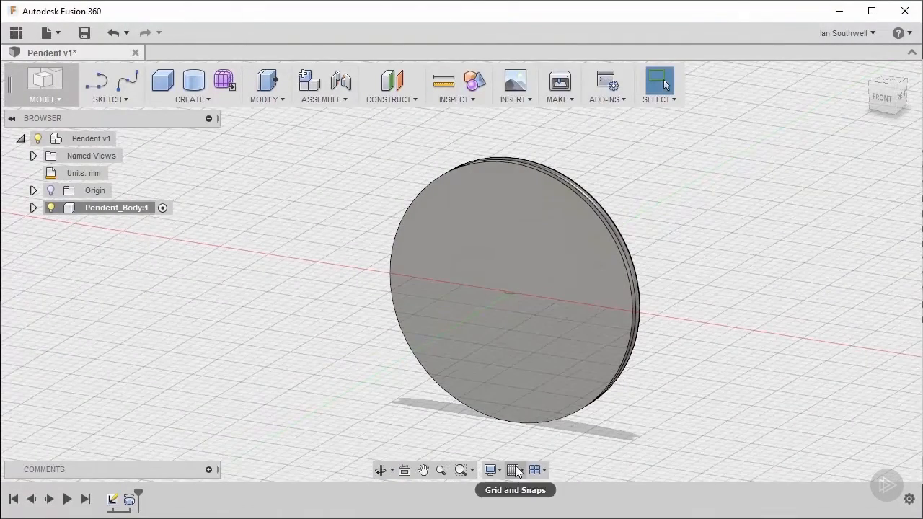
Hide the grid, pin Change Parameters to the toolbar and show the parameters list.
click(515, 470)
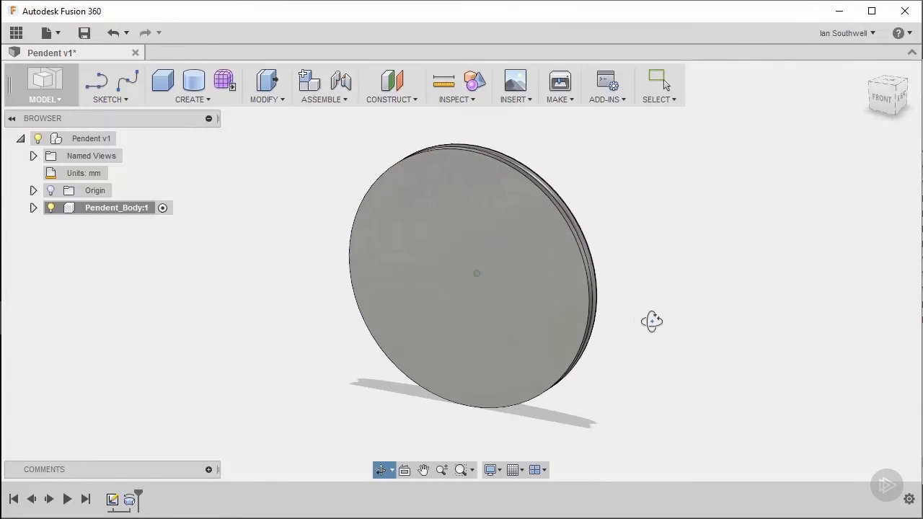
click(658, 82)
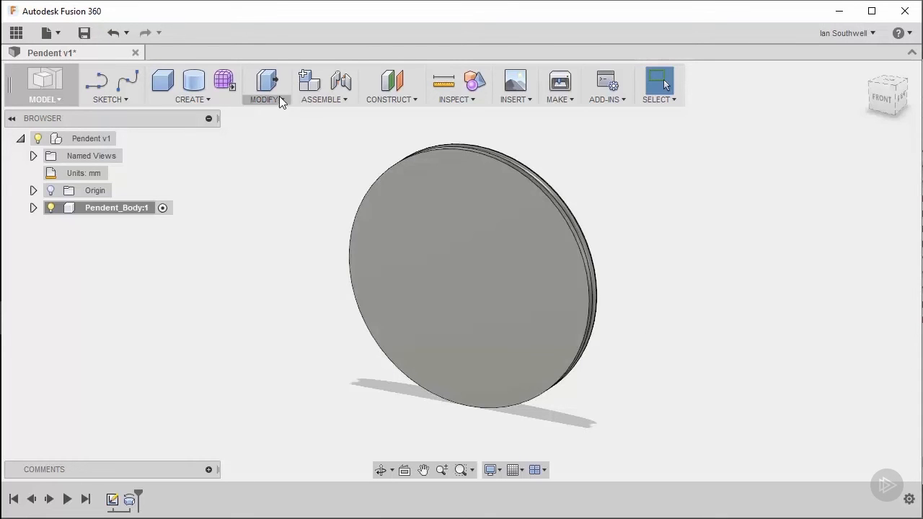
click(265, 84)
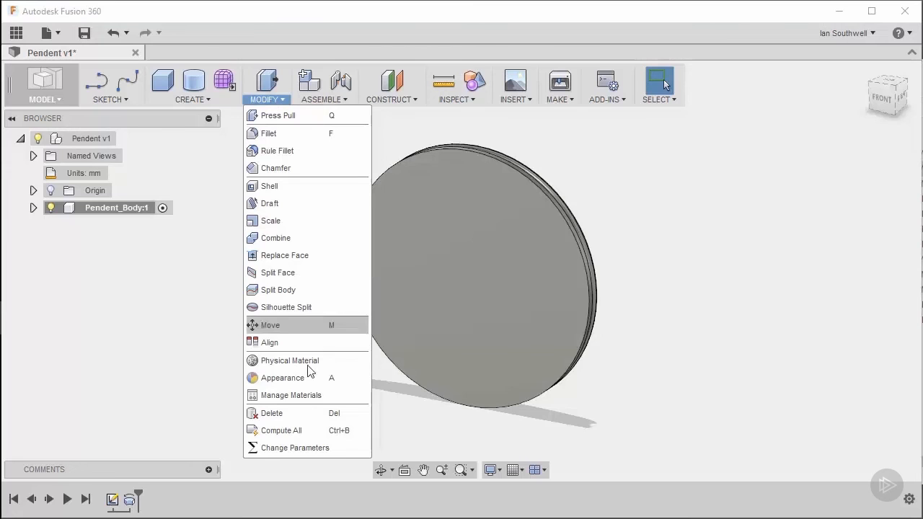
mouse_move(294, 448)
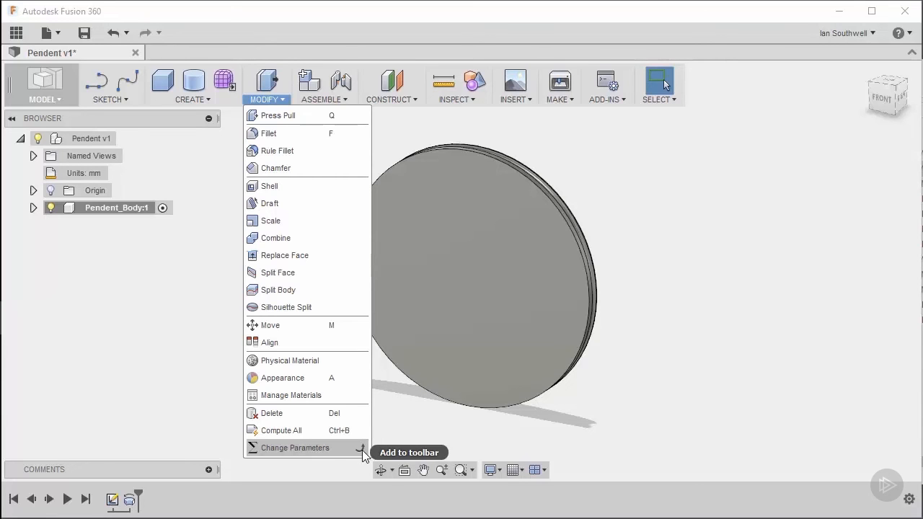
click(364, 447)
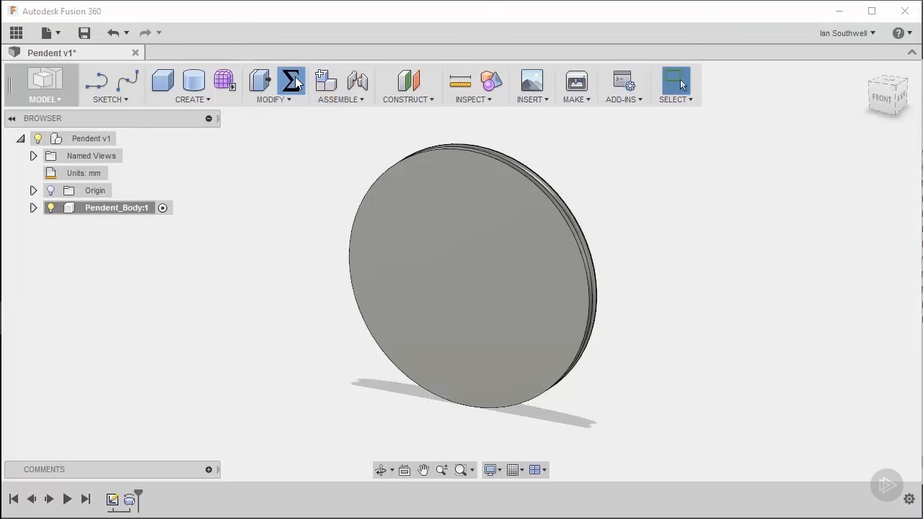
click(291, 81)
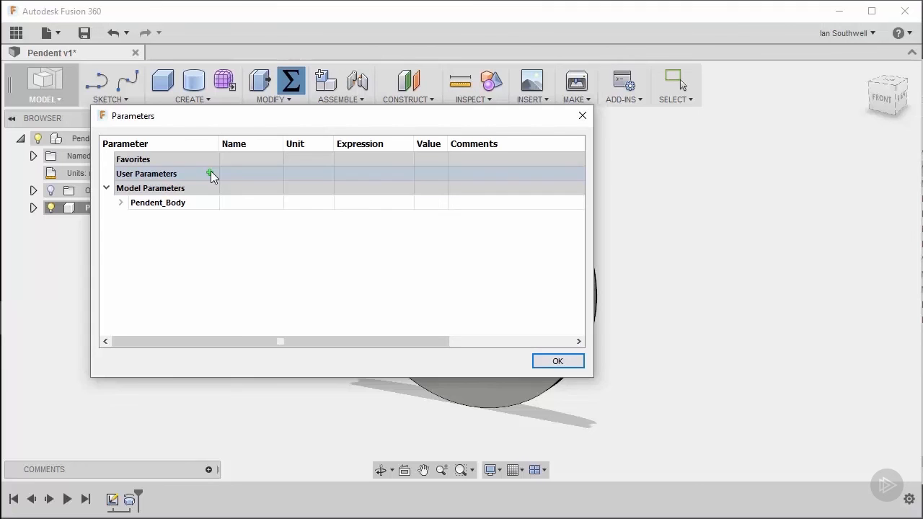
Add a user parameter named pen_d with expression 25/2 mm.
click(210, 173)
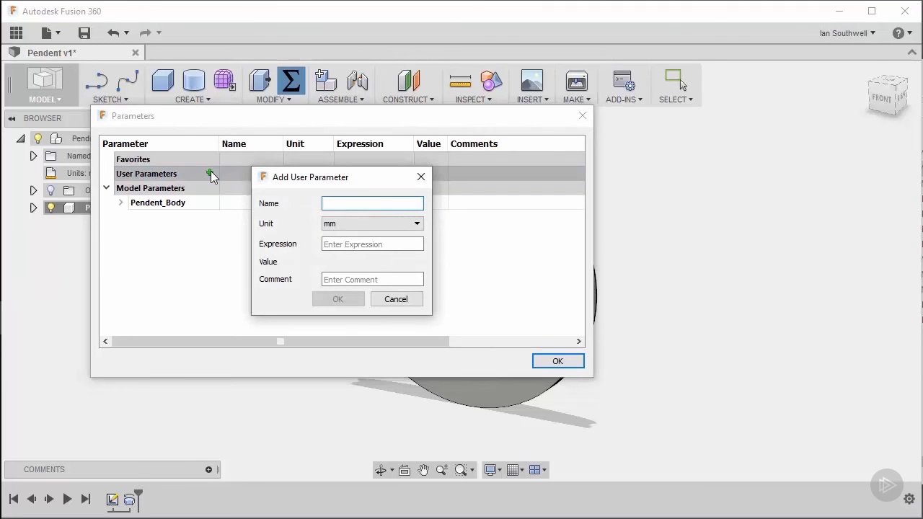
click(372, 202)
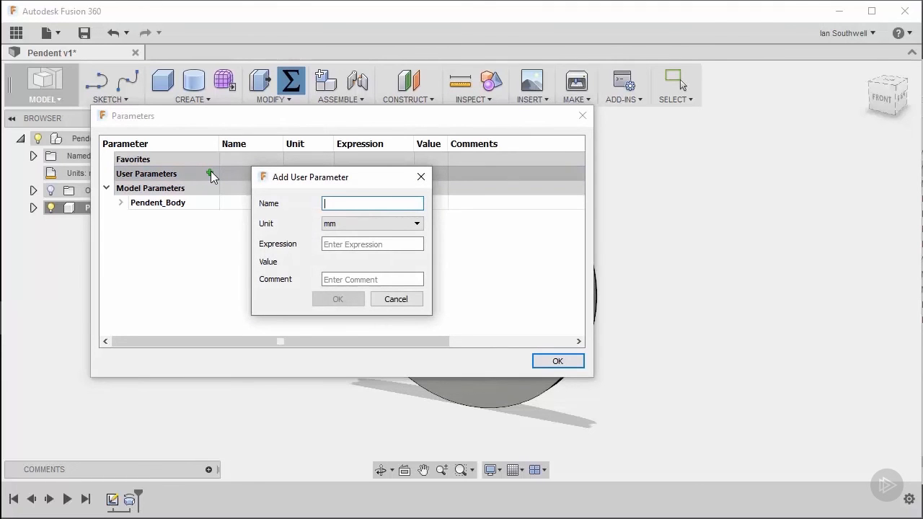
text(P)
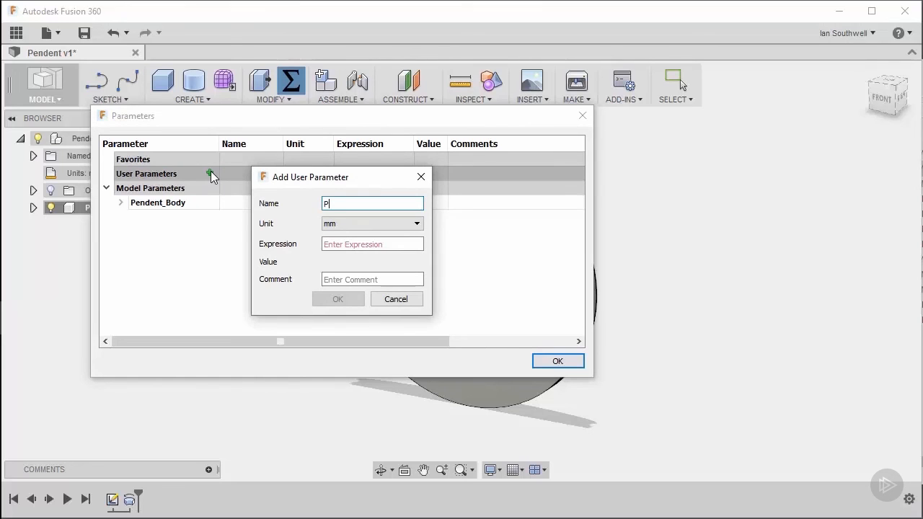
text(en_)
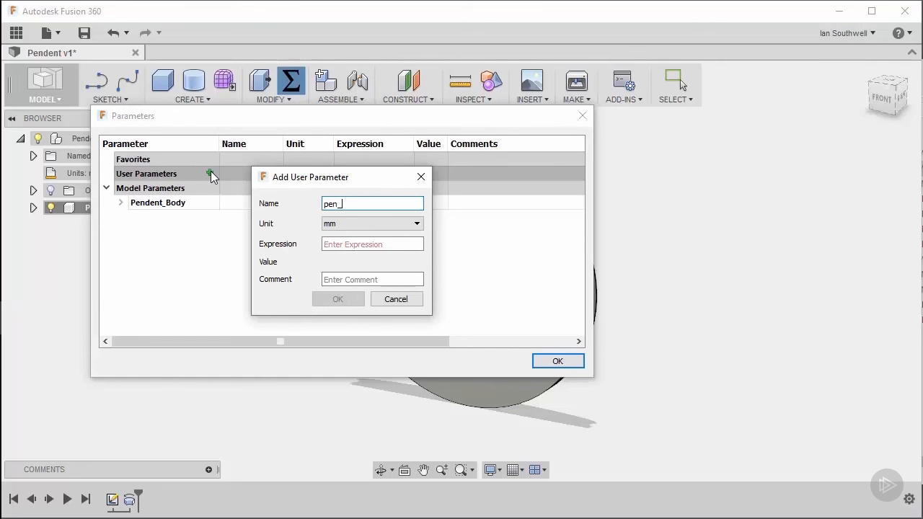
text(d)
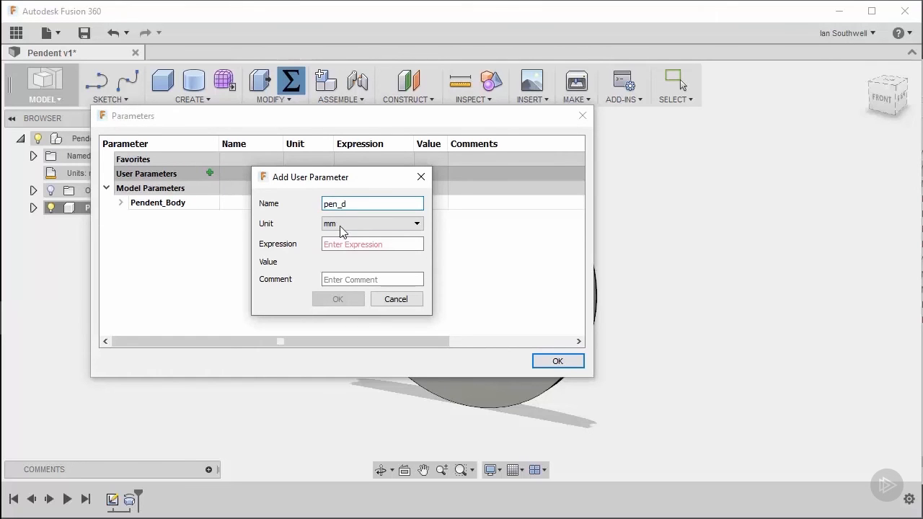
click(372, 243)
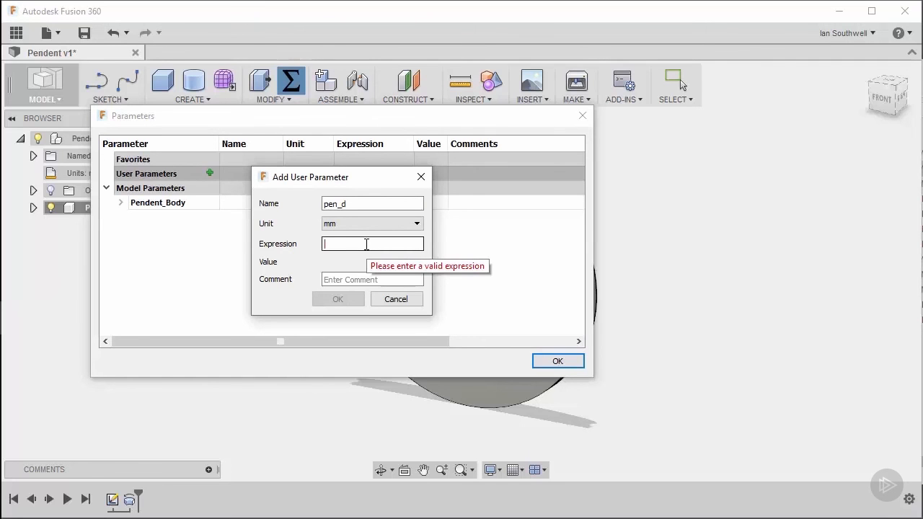
text(25)
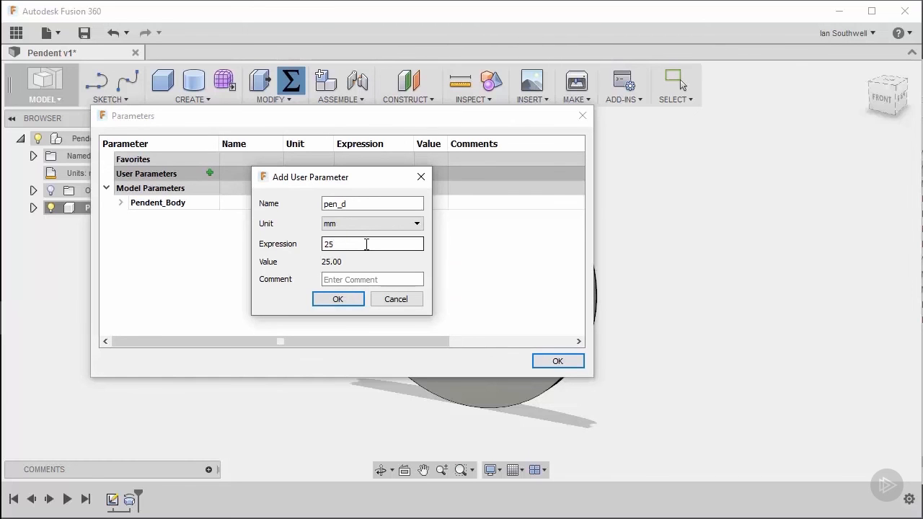
text(/2)
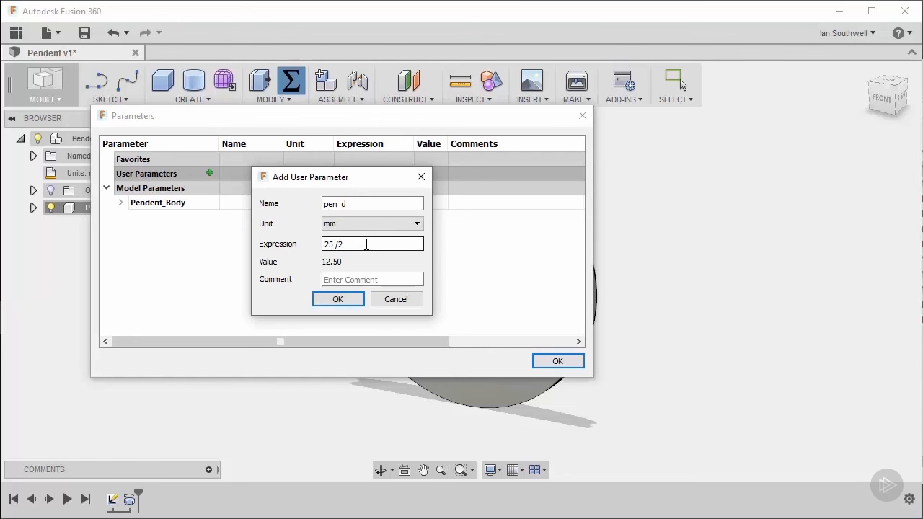
Give pen_d the comment Pendent Diameter, confirm it and close the parameters list.
click(372, 280)
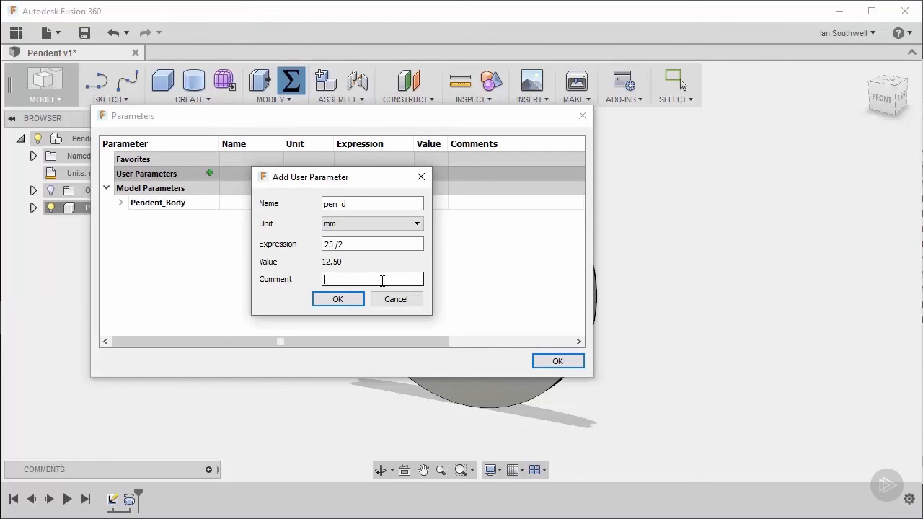
text(Pendent Dia)
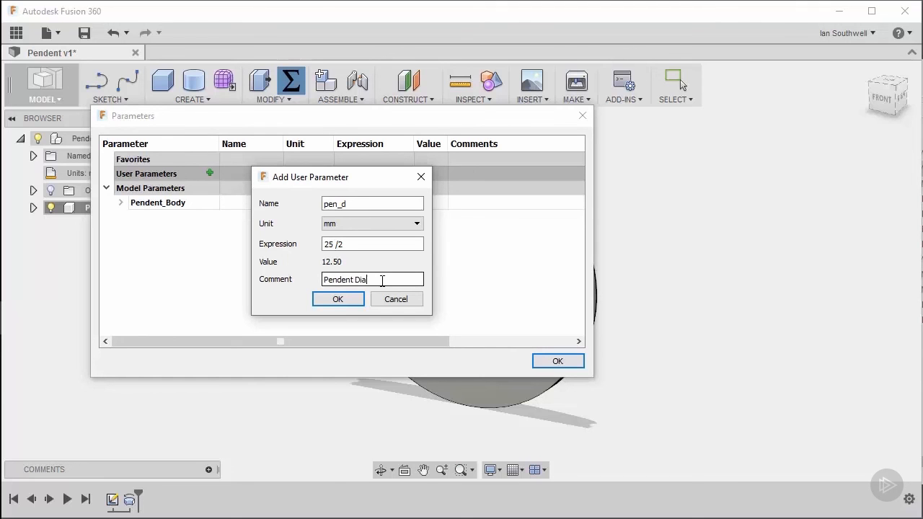
text(meter)
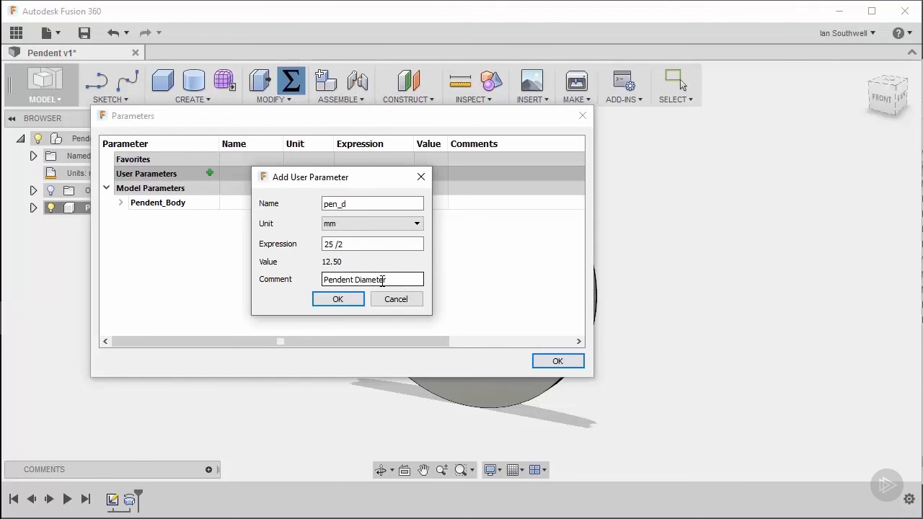
click(337, 299)
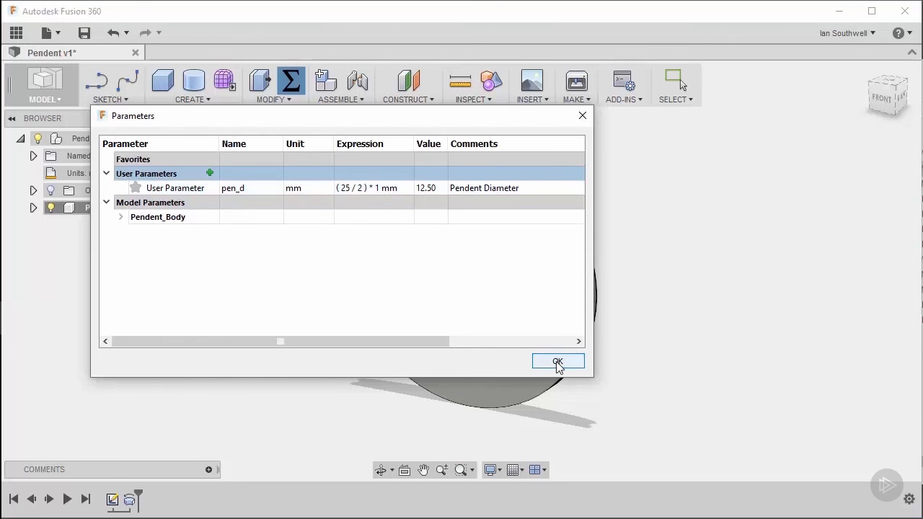
click(557, 360)
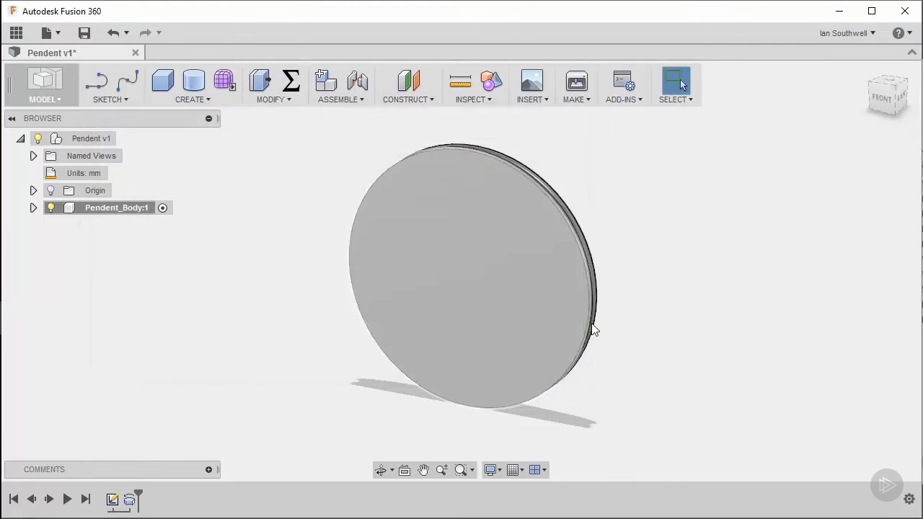
Expand Pendent_Body's sketches in the browser and reopen Sketch1 for editing.
drag(591, 332, 525, 309)
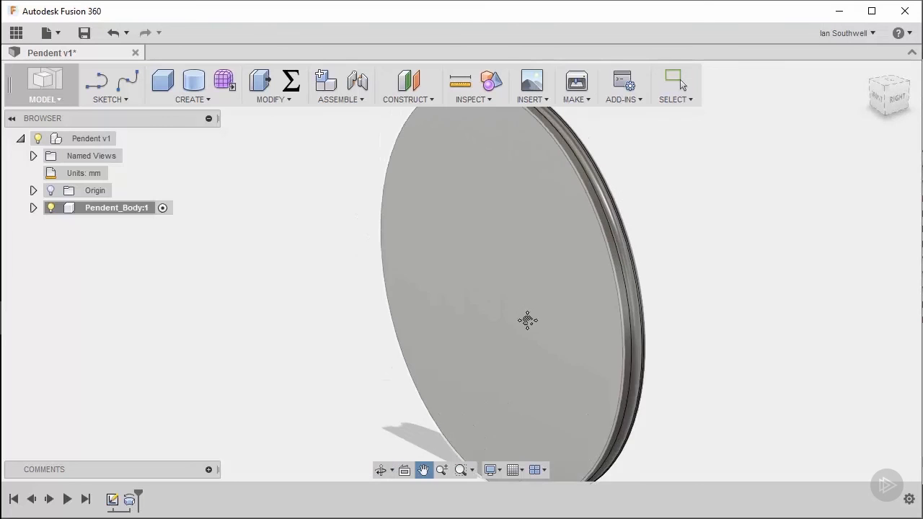
click(33, 208)
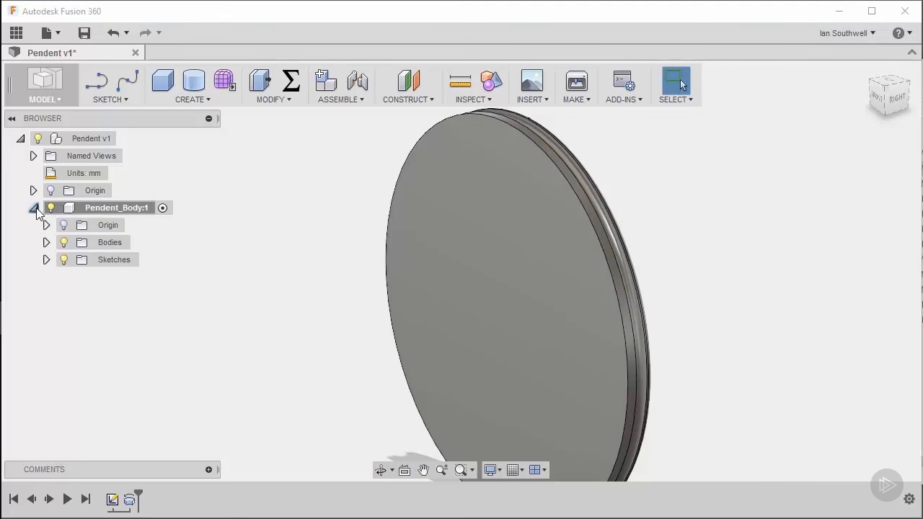
click(46, 259)
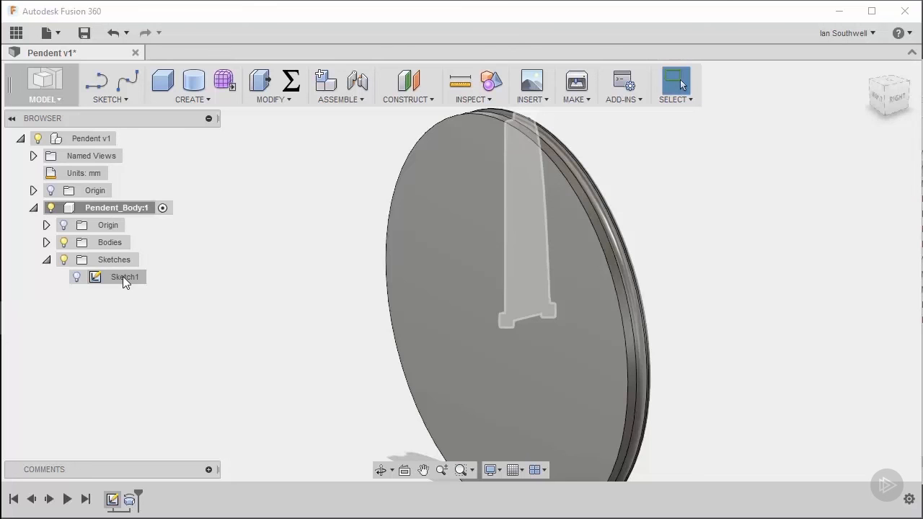
click(126, 277)
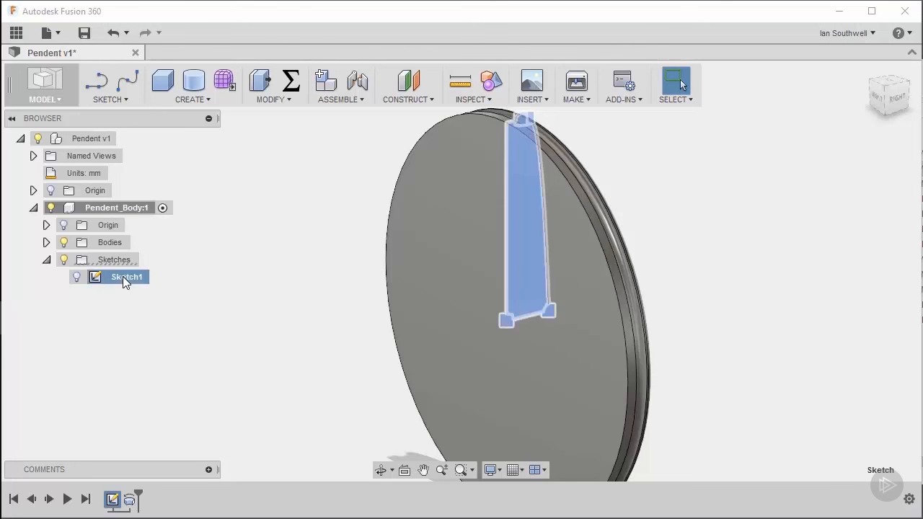
double_click(127, 276)
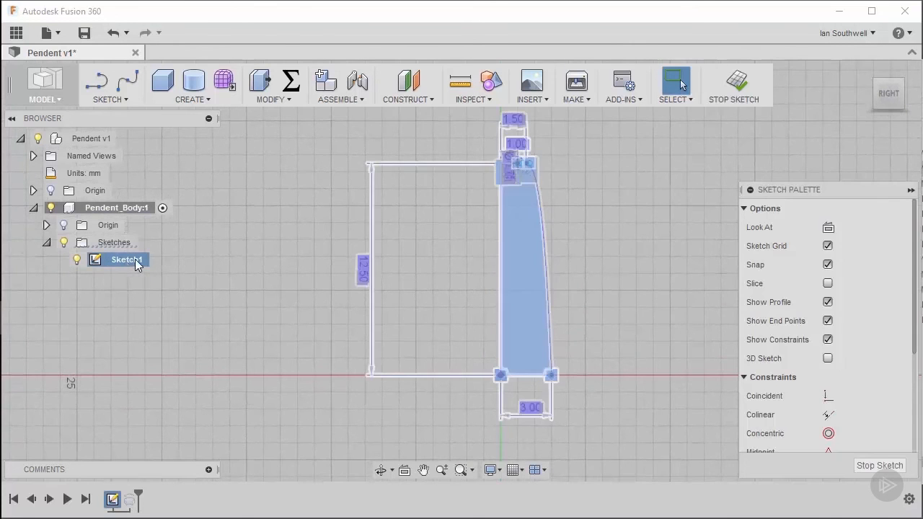
double_click(127, 260)
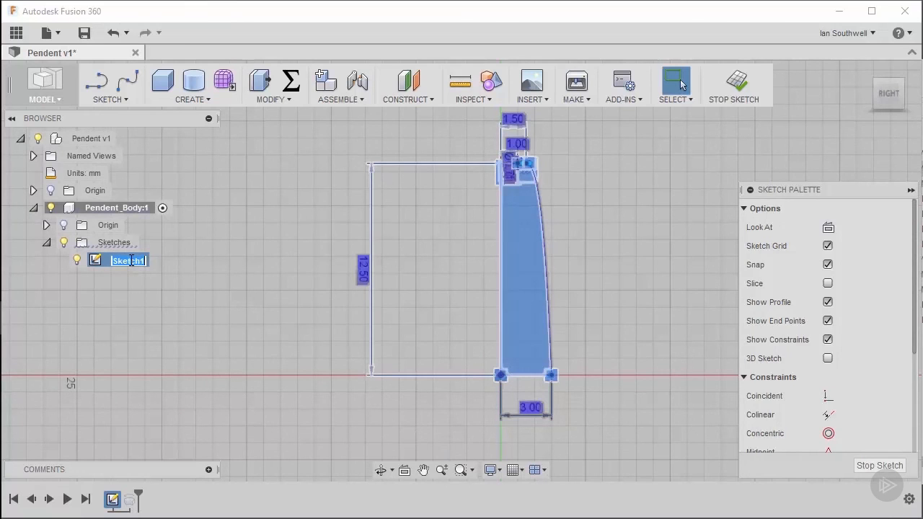
Name the sketch Pendent_Profile and set its 12.5 mm radius dimension to the parameter pen_d.
text(Pendent_Profile)
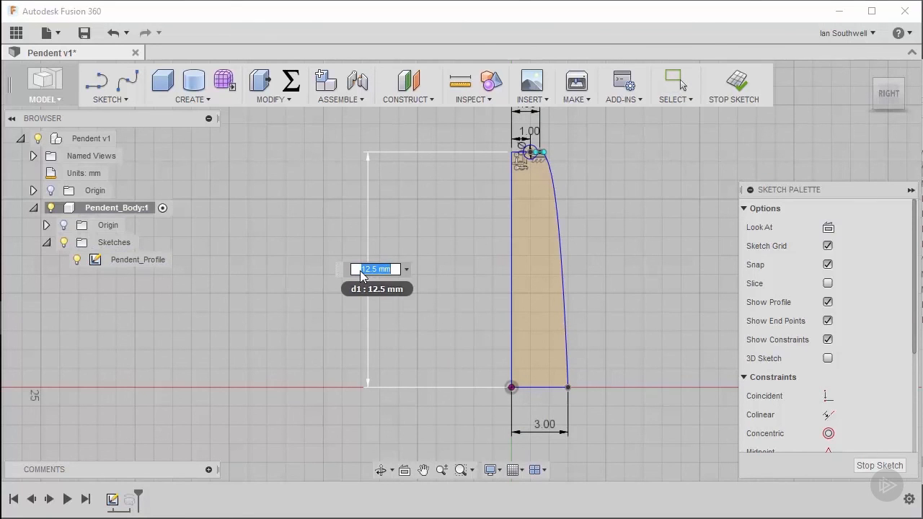
text(p)
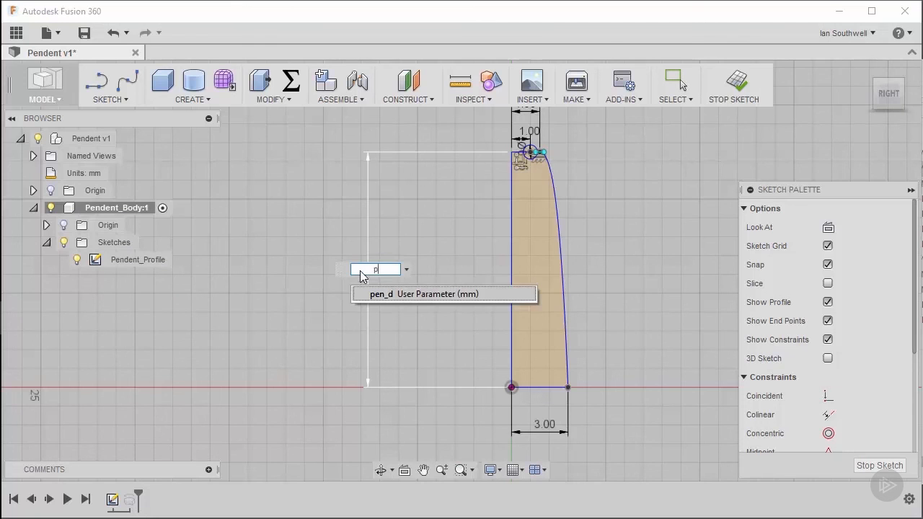
mouse_move(363, 297)
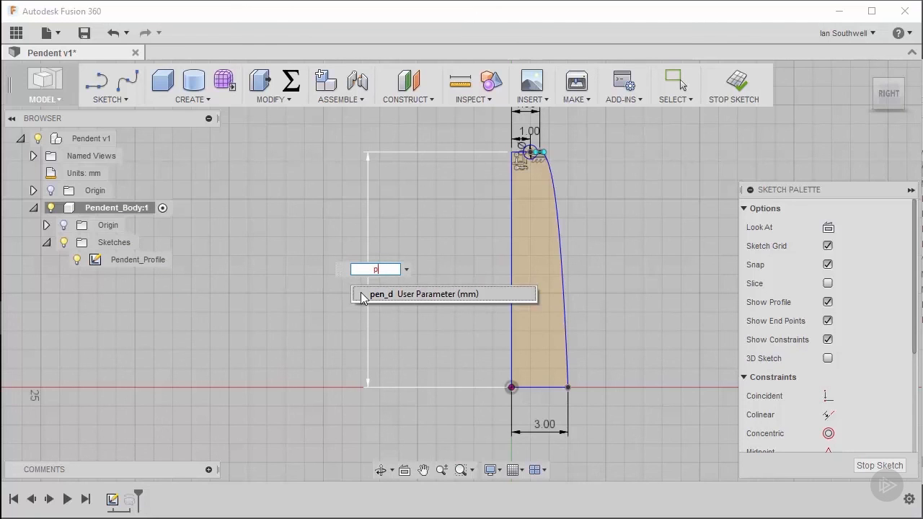
mouse_move(430, 300)
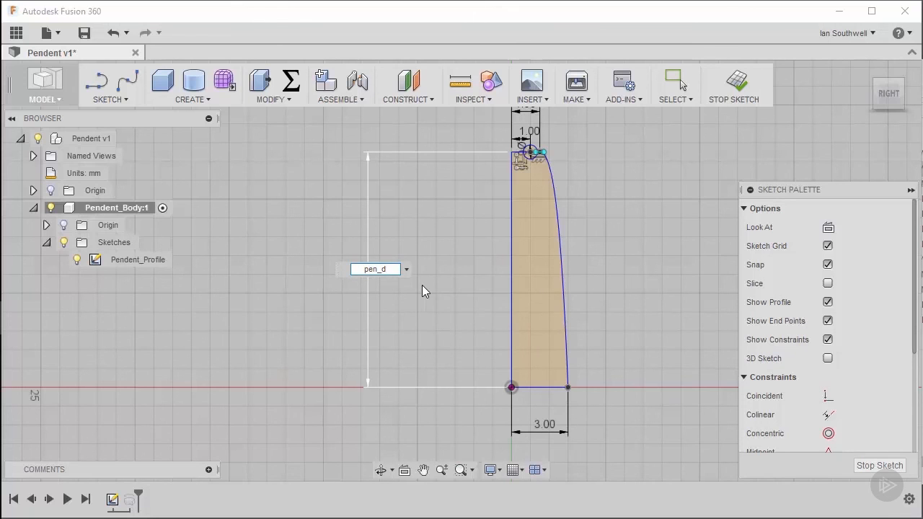
key(Return)
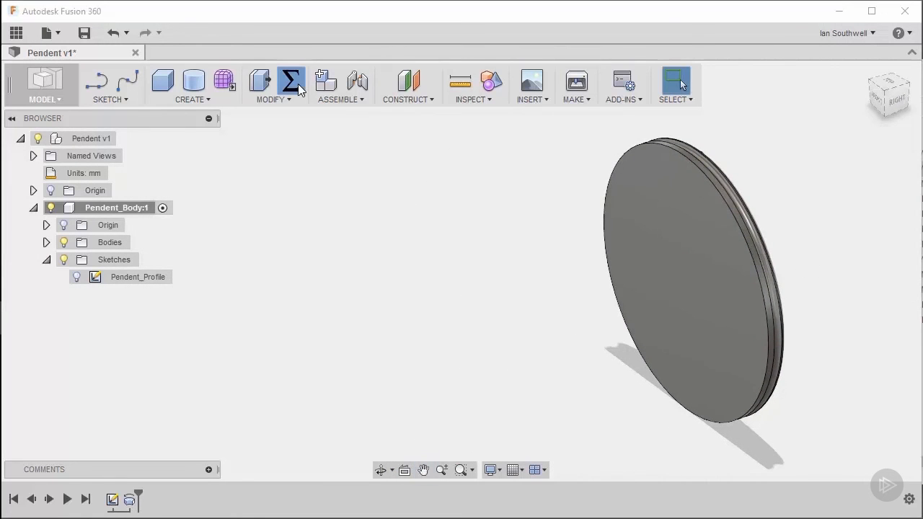
click(291, 81)
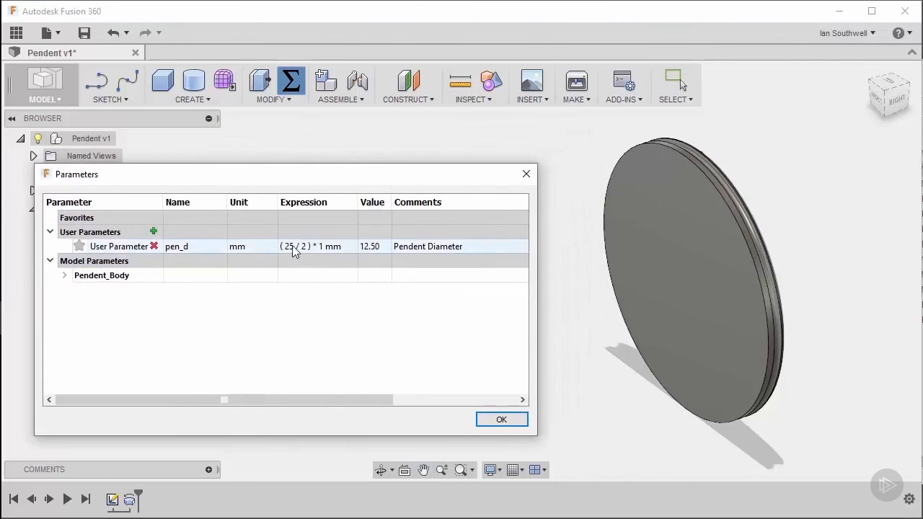
double_click(288, 245)
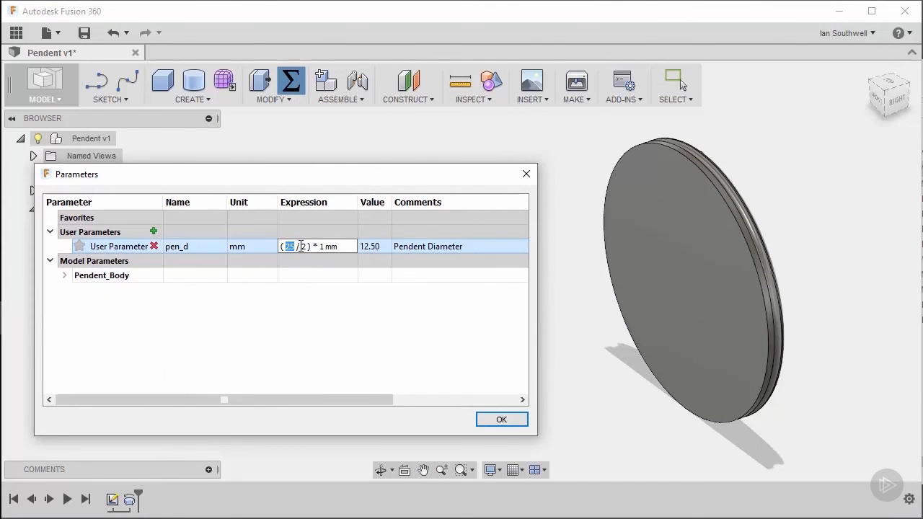
text(20)
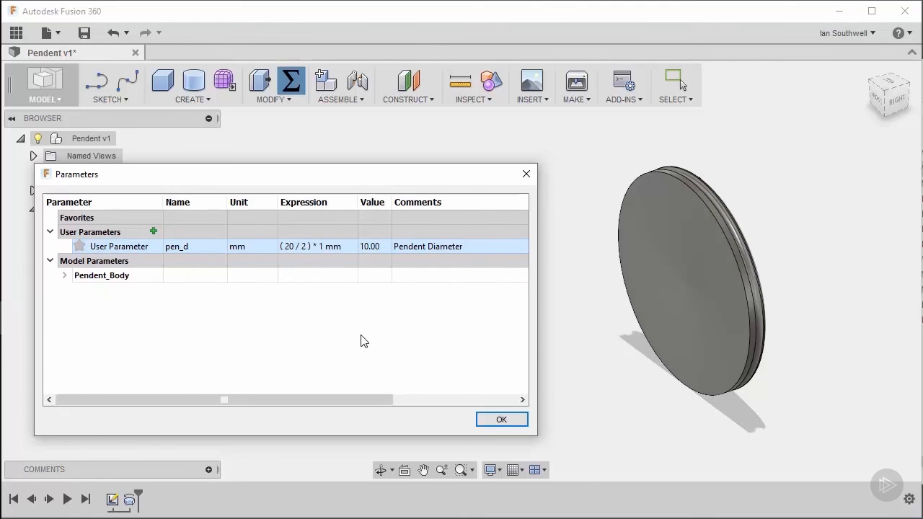
double_click(310, 246)
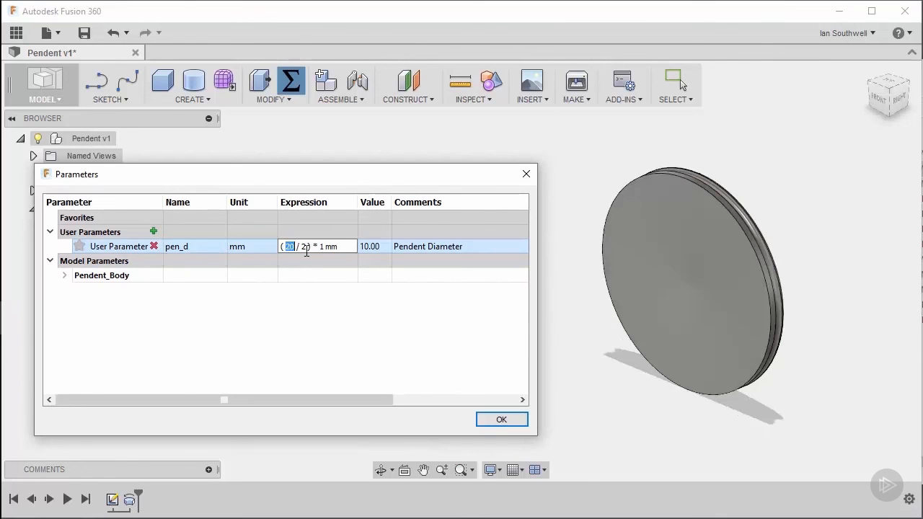
text(25)
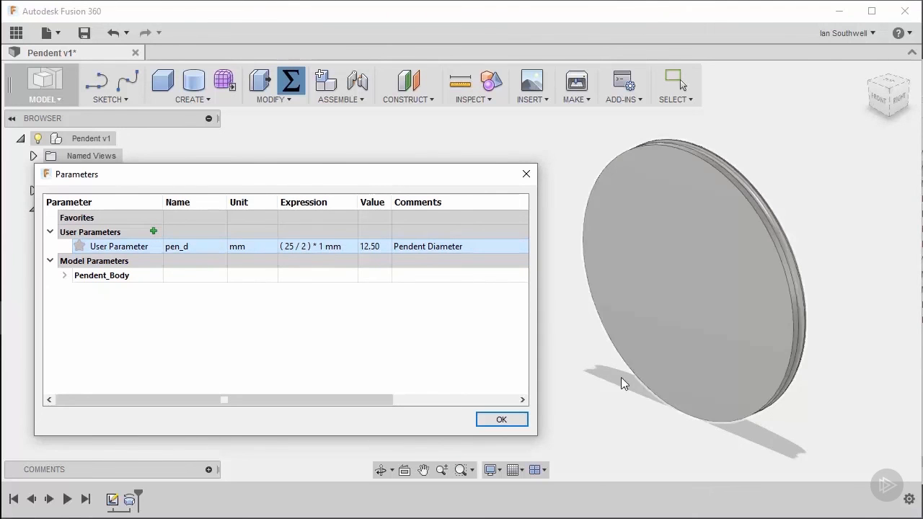
click(502, 418)
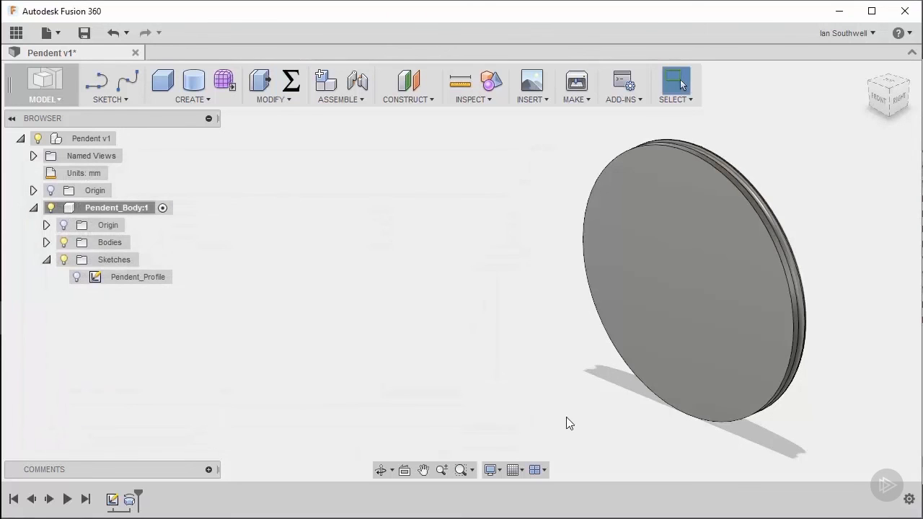